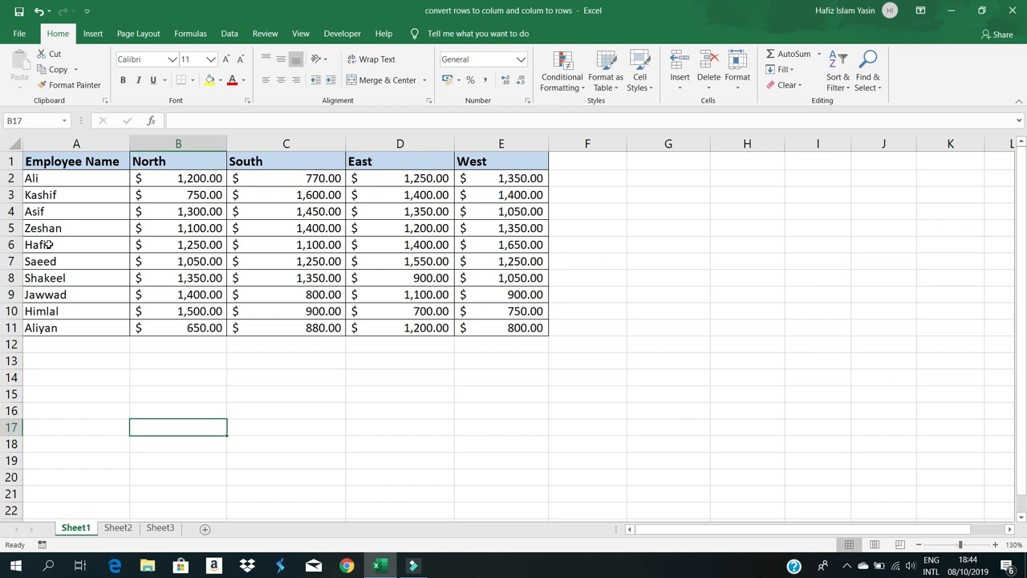
# Select the employee sales table A1:E11 on Sheet1 and copy it.
pyautogui.click(76, 245)
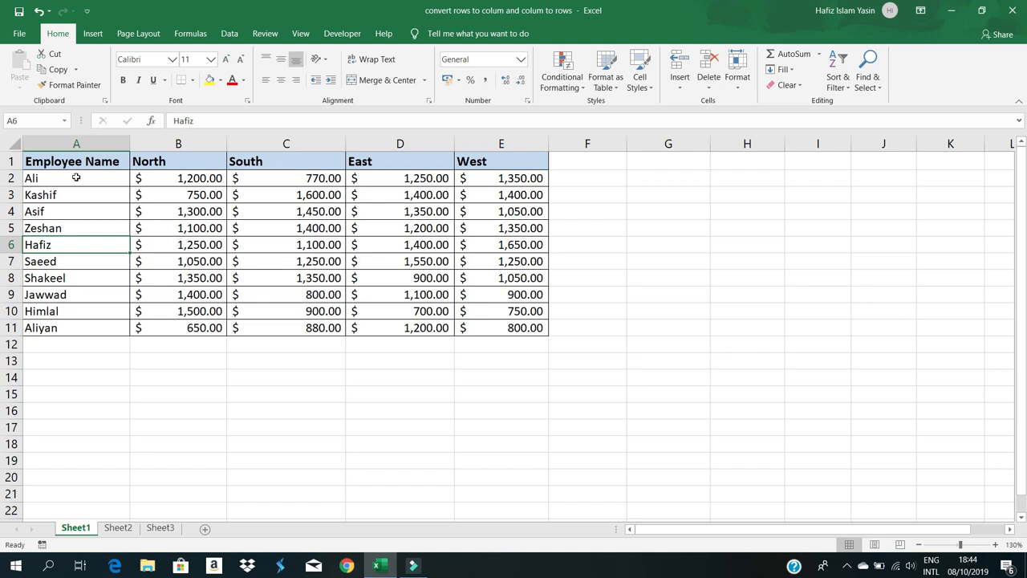
pyautogui.moveTo(70, 182)
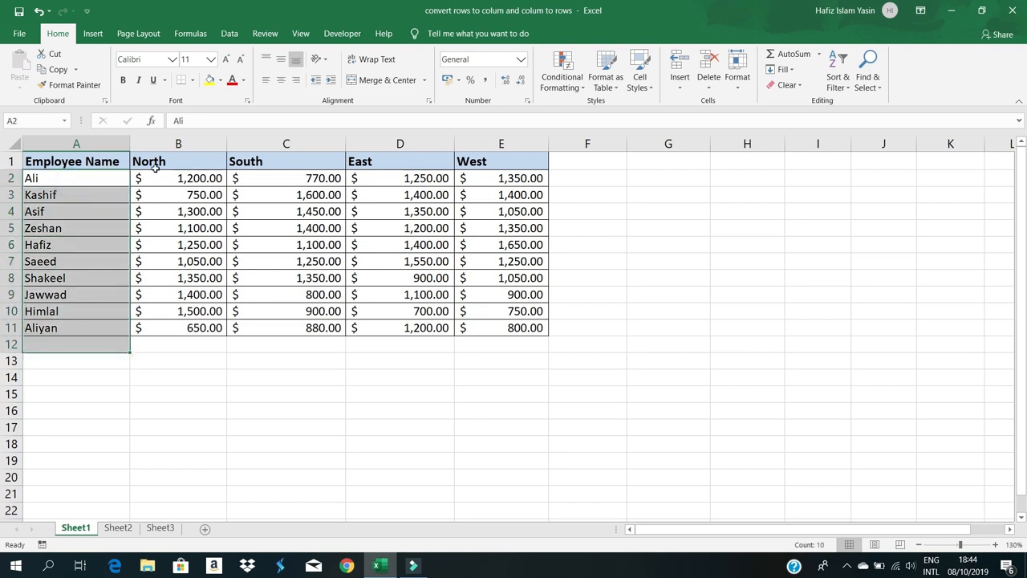
pyautogui.click(178, 162)
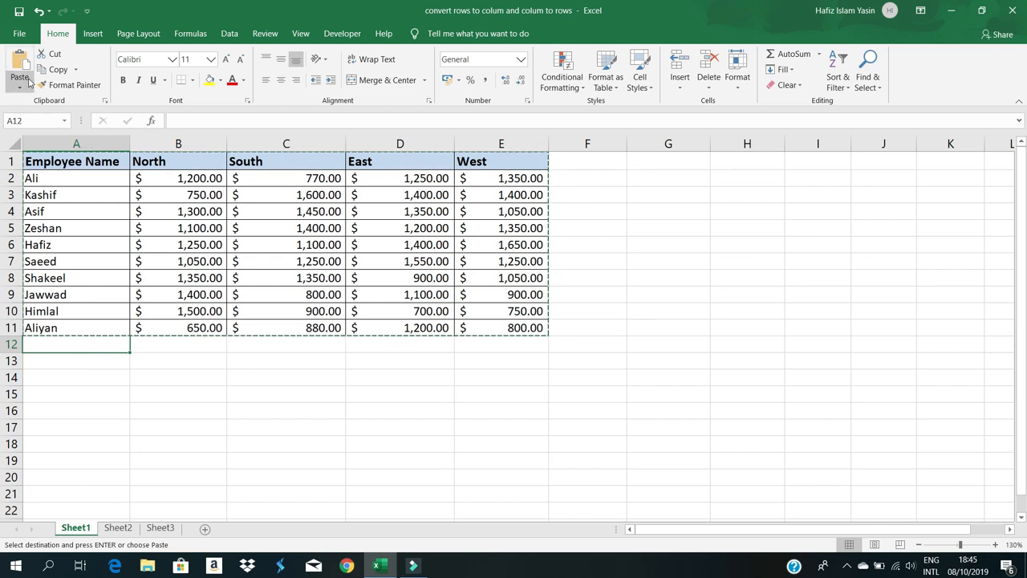
# Paste Special with Transpose at A12, turning regions into rows and names into columns.
pyautogui.click(20, 84)
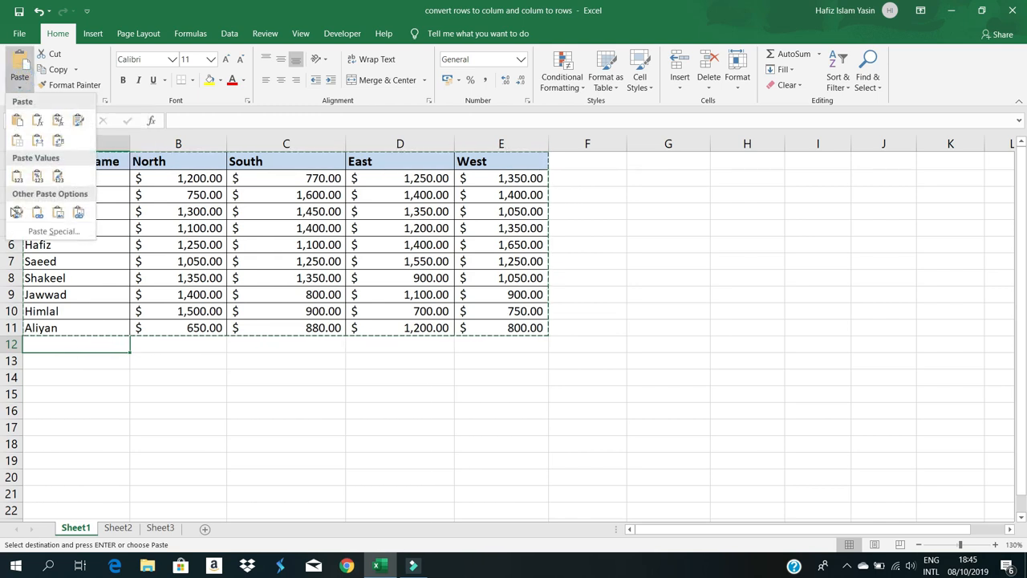
pyautogui.click(58, 141)
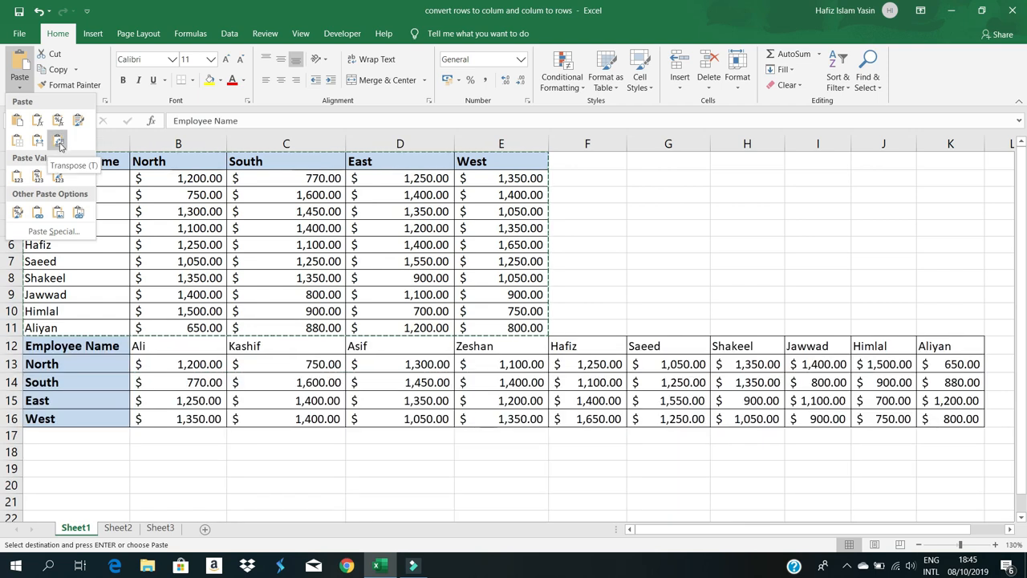
pyautogui.click(58, 139)
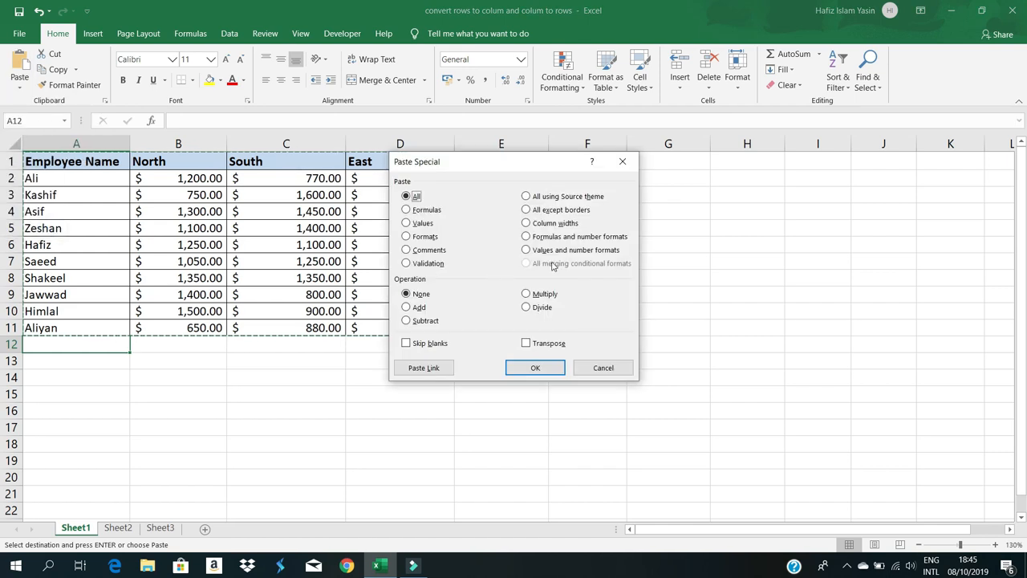
pyautogui.moveTo(602, 310)
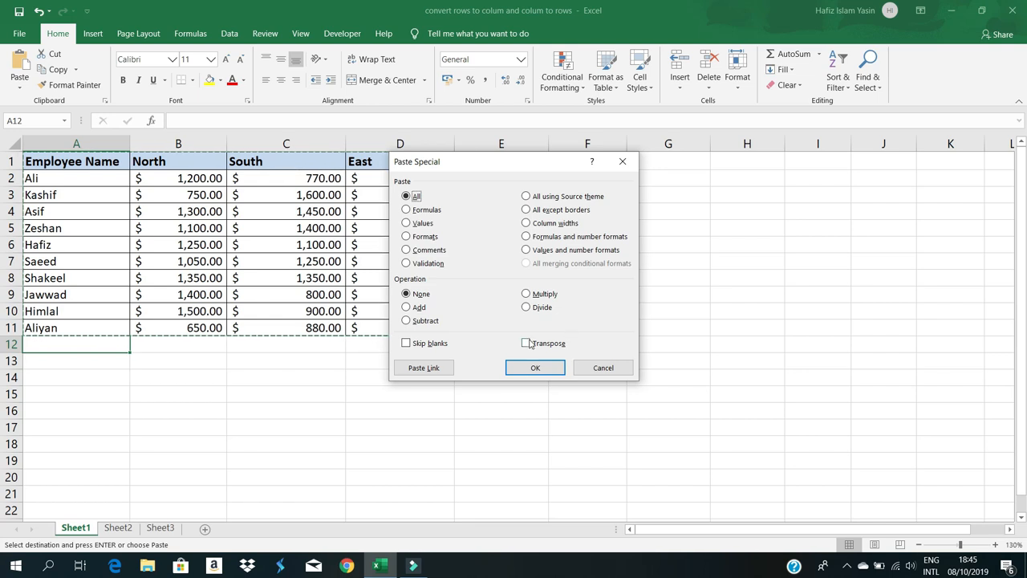
pyautogui.click(527, 343)
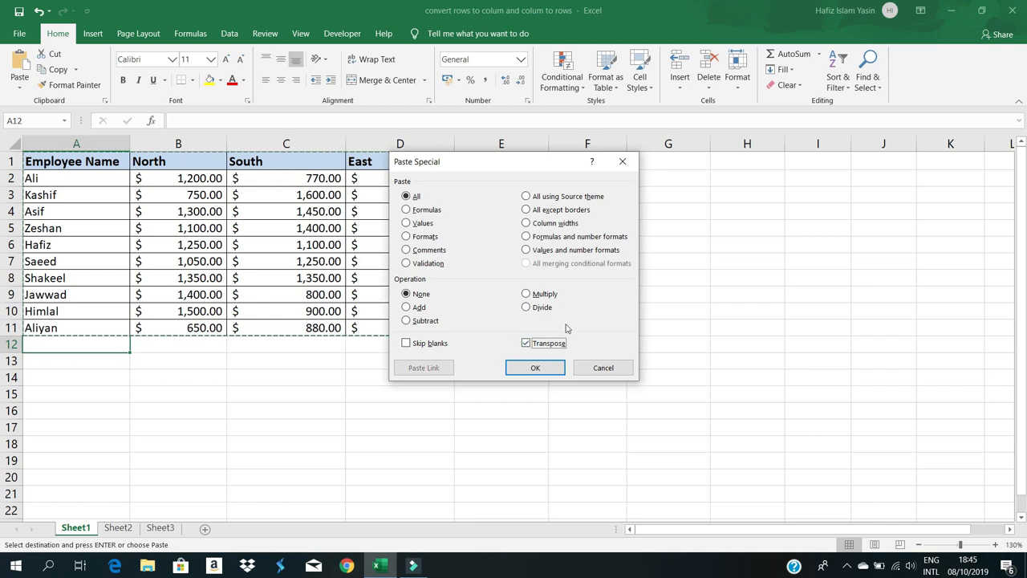
pyautogui.click(536, 367)
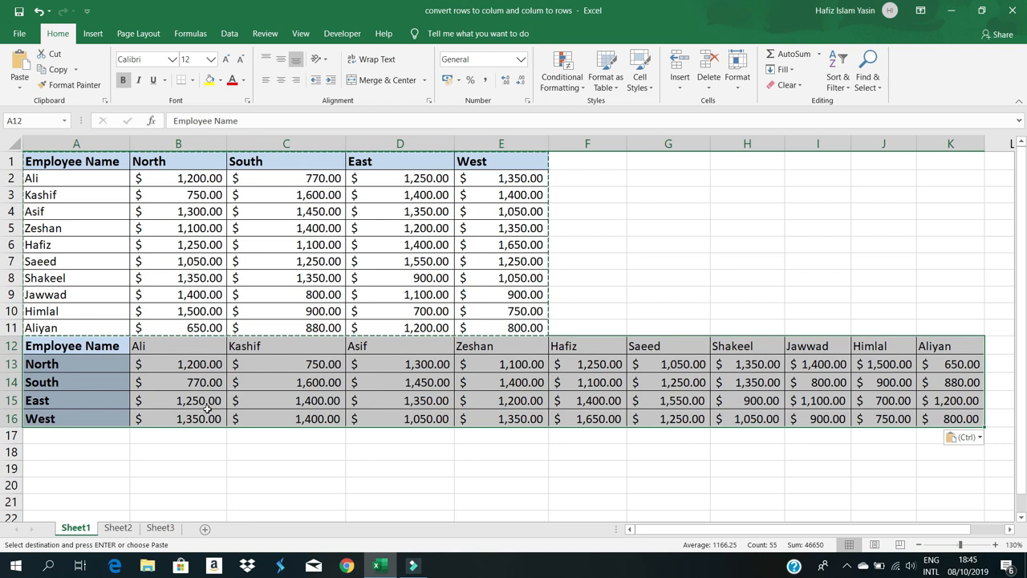
pyautogui.click(286, 452)
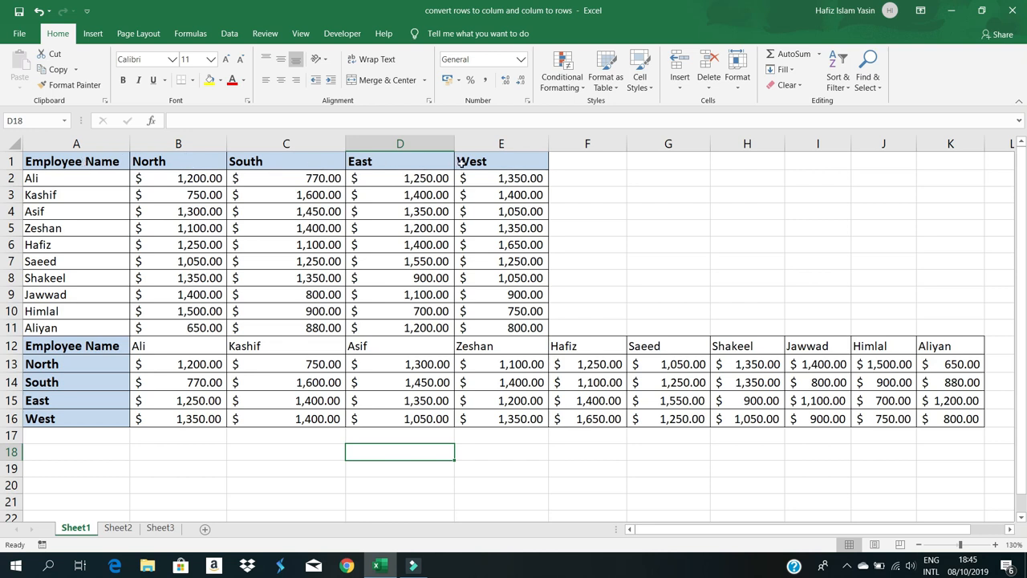
pyautogui.moveTo(64, 397)
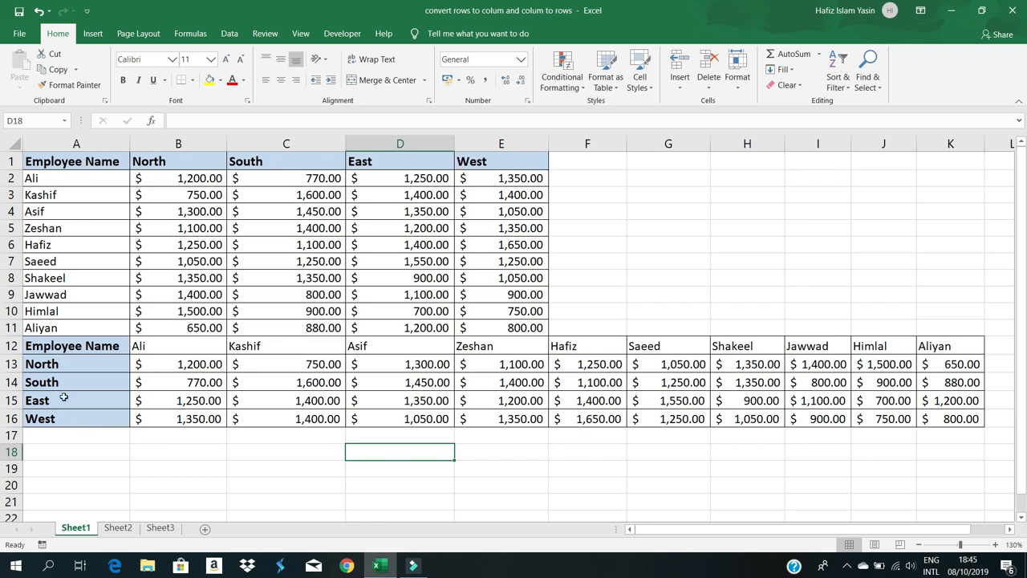
pyautogui.moveTo(64, 429)
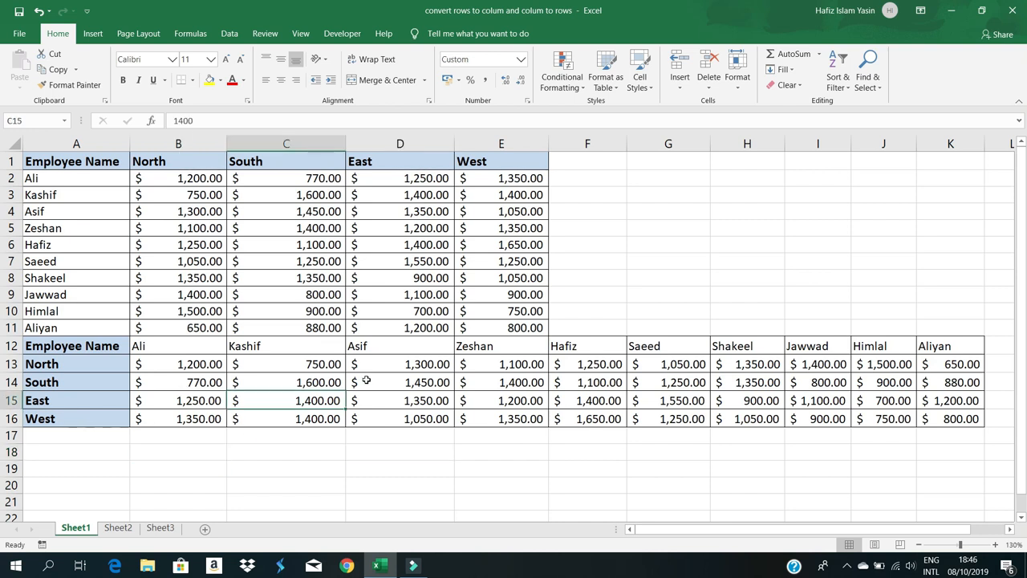
pyautogui.moveTo(122, 385)
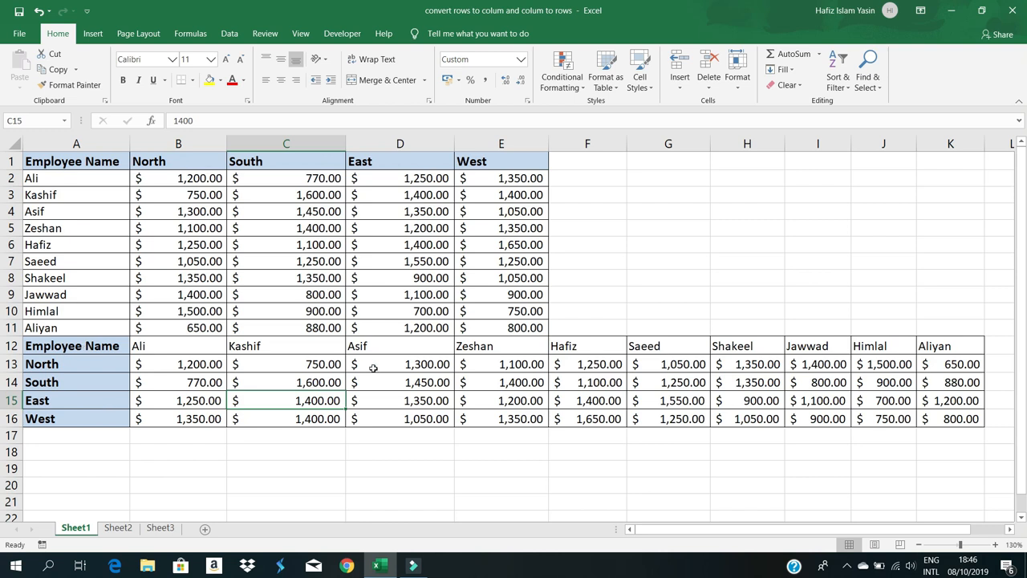
# Open the Sheet2 worksheet holding the transposed sales table.
pyautogui.click(118, 527)
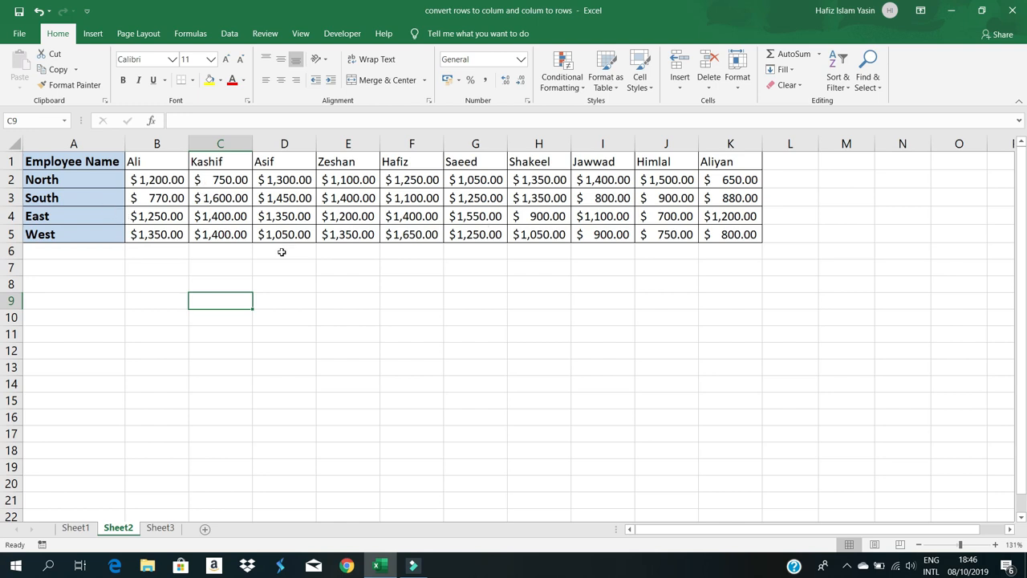
pyautogui.moveTo(259, 252)
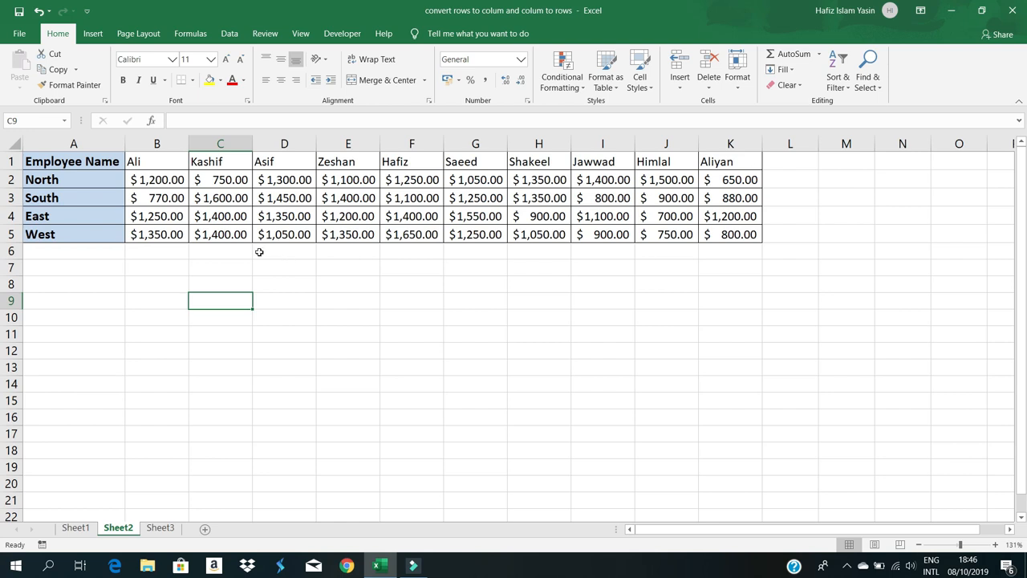
# Copy the Sheet2 table A1:K5 and select A6 as the paste destination.
pyautogui.click(73, 250)
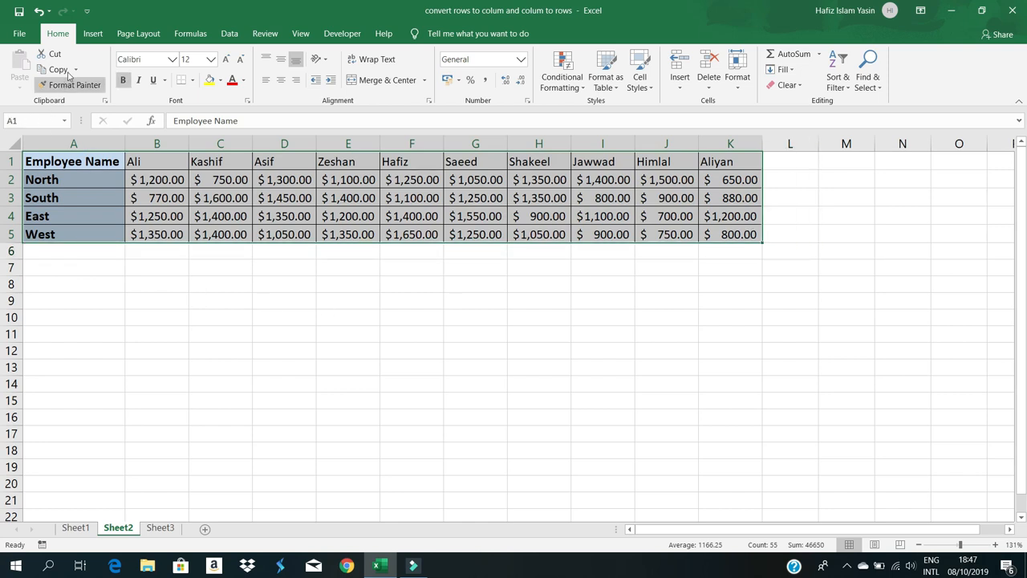
pyautogui.click(57, 69)
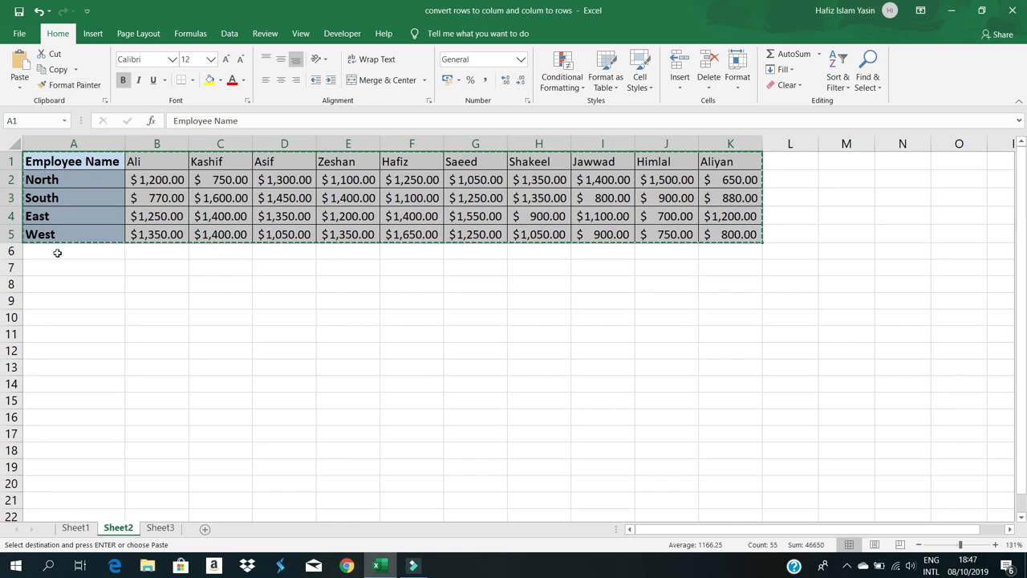
pyautogui.click(73, 251)
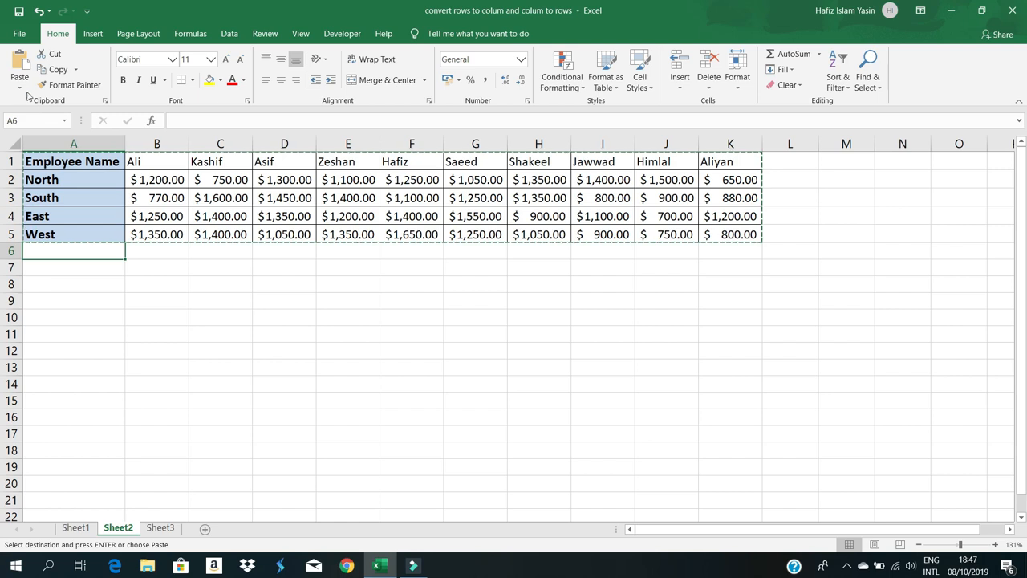
# Paste Special with Transpose at A6, making employees rows and regions columns.
pyautogui.click(18, 68)
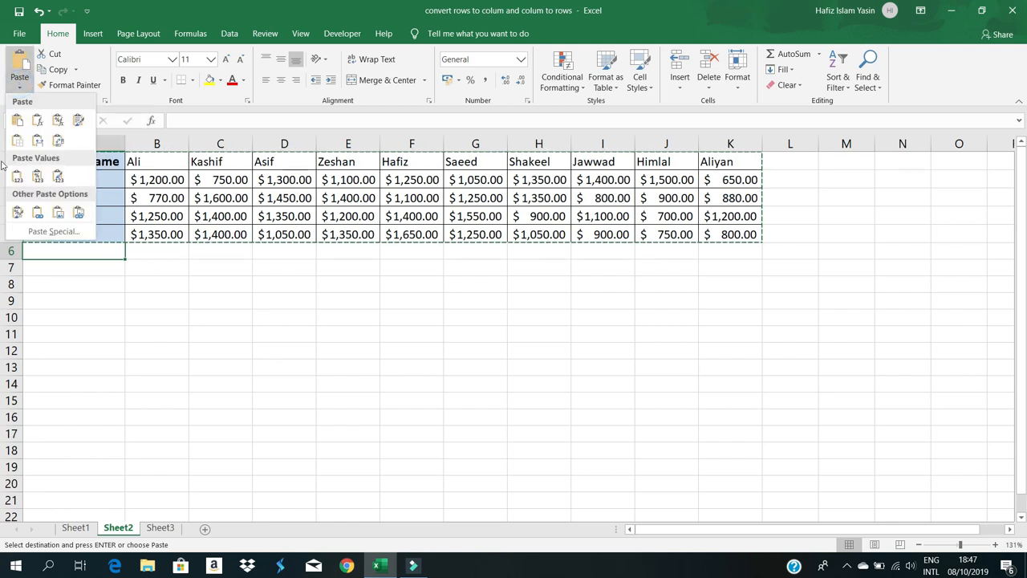
pyautogui.moveTo(53, 231)
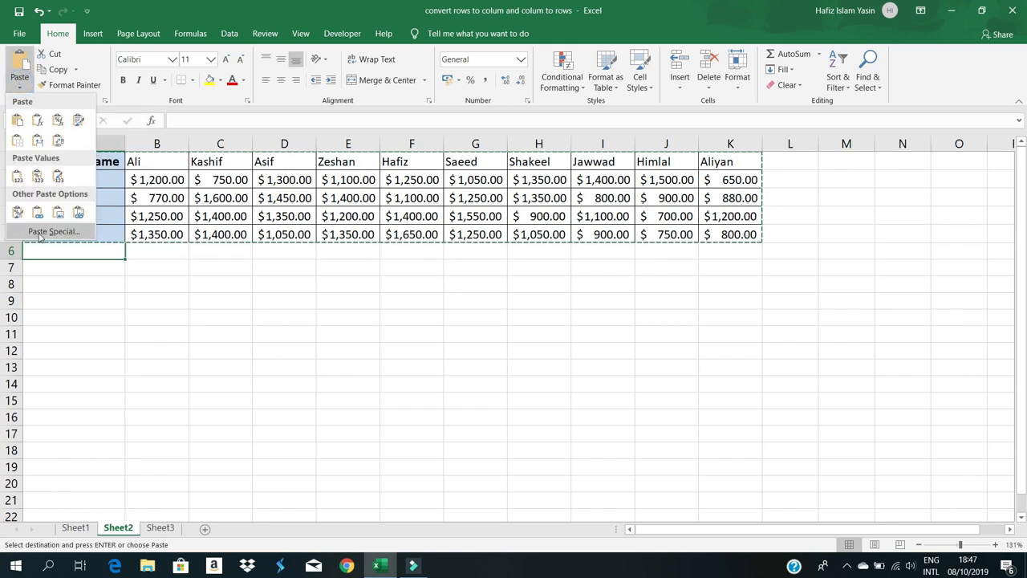
pyautogui.click(54, 231)
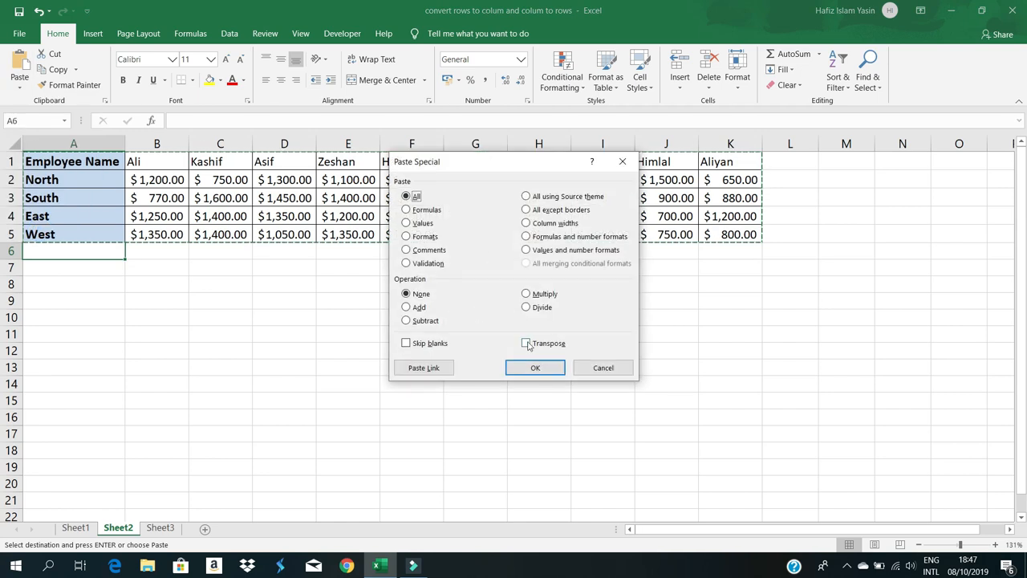
pyautogui.click(535, 368)
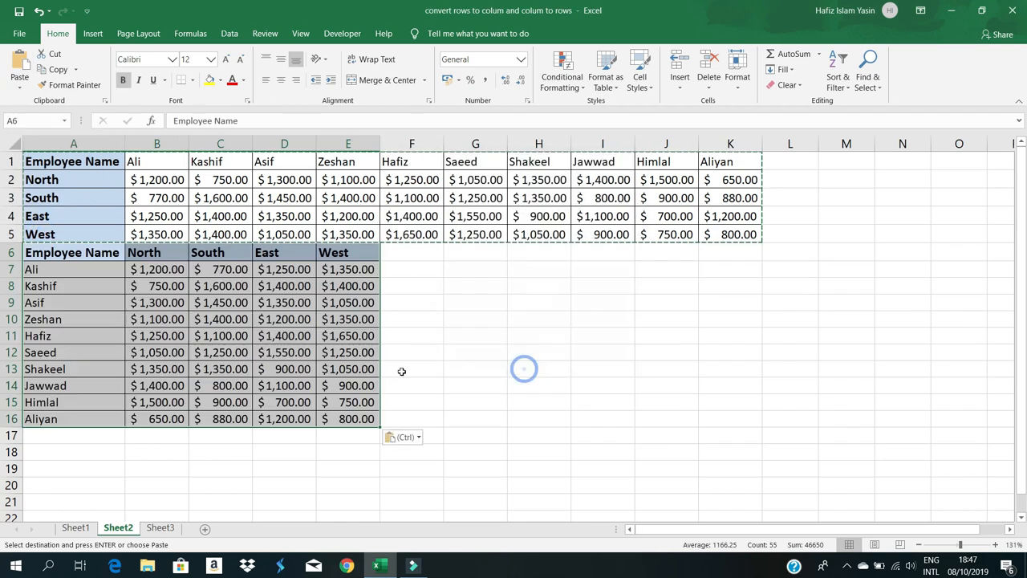
pyautogui.click(412, 286)
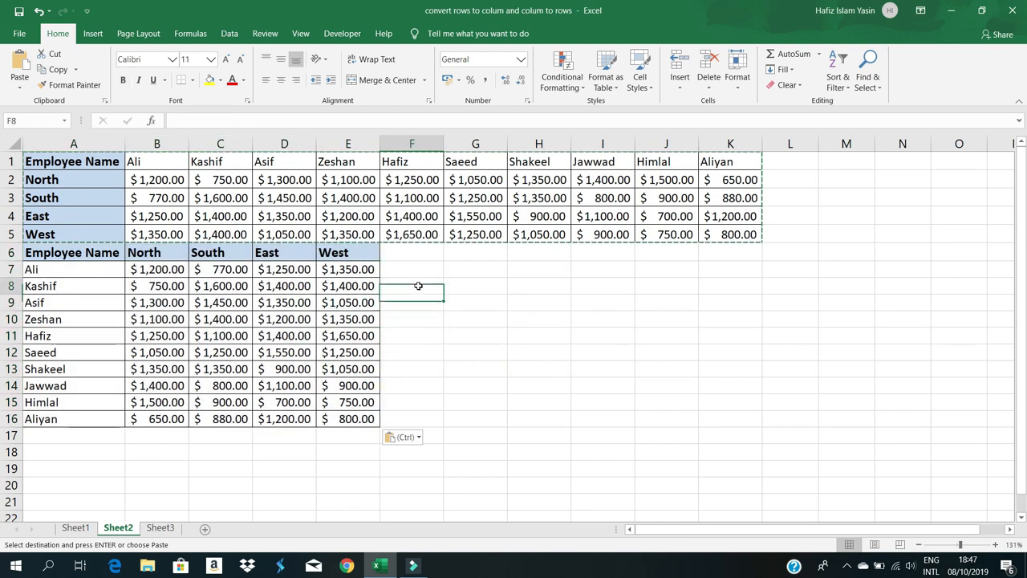
pyautogui.click(412, 335)
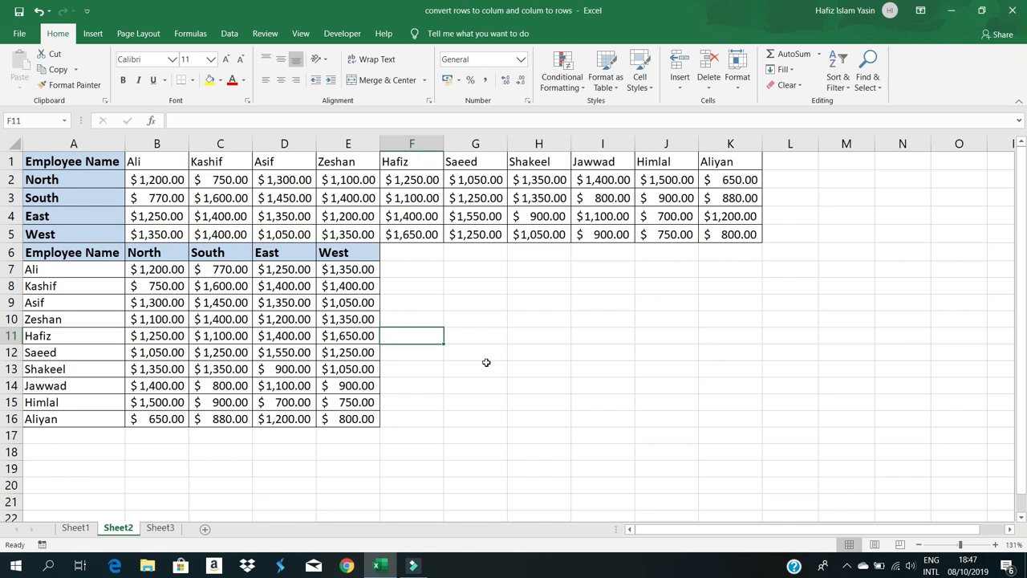
pyautogui.moveTo(492, 362)
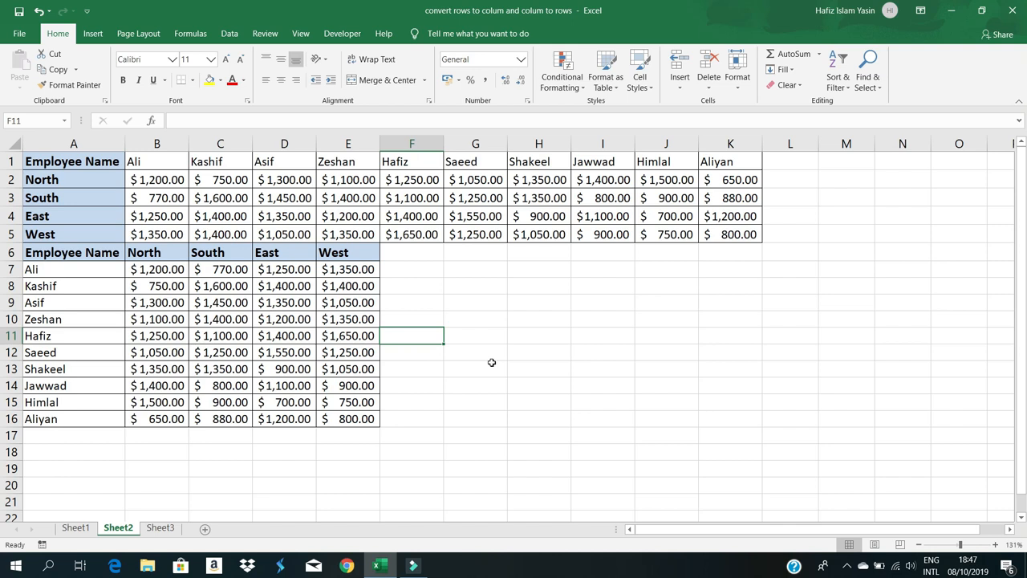
pyautogui.click(539, 303)
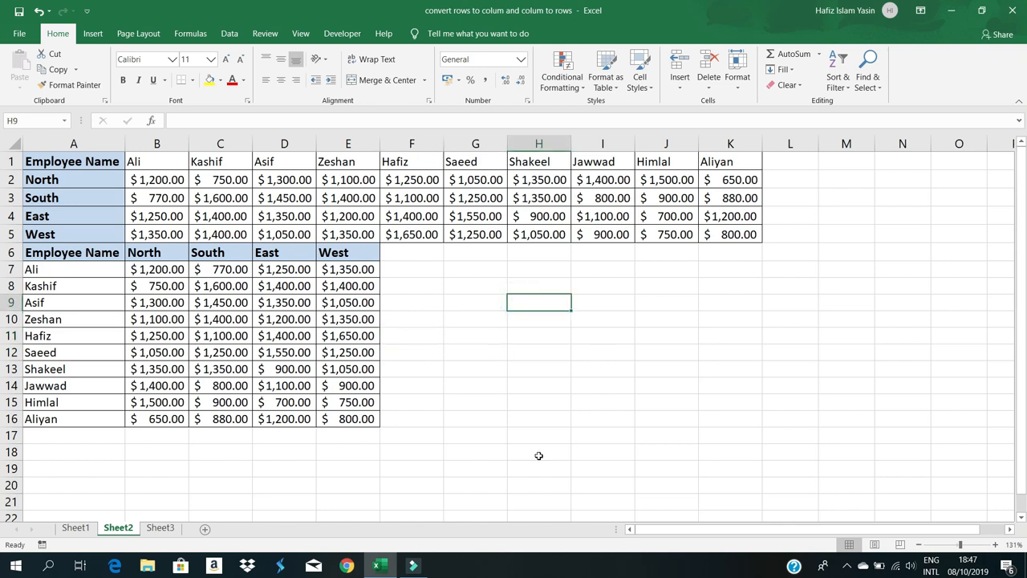